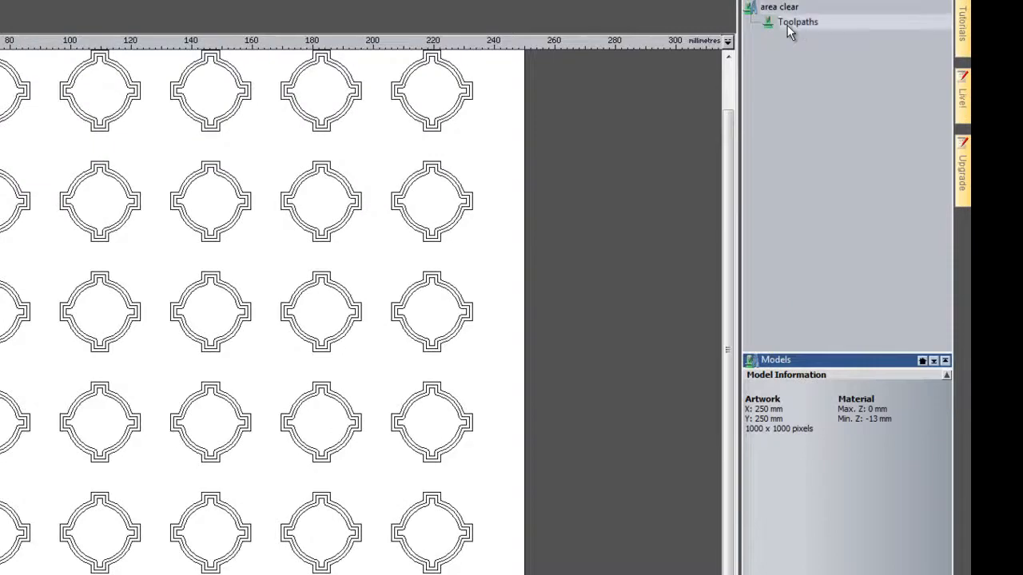
# Show the Toolpaths panel listing the available toolpath operations.
pyautogui.click(796, 22)
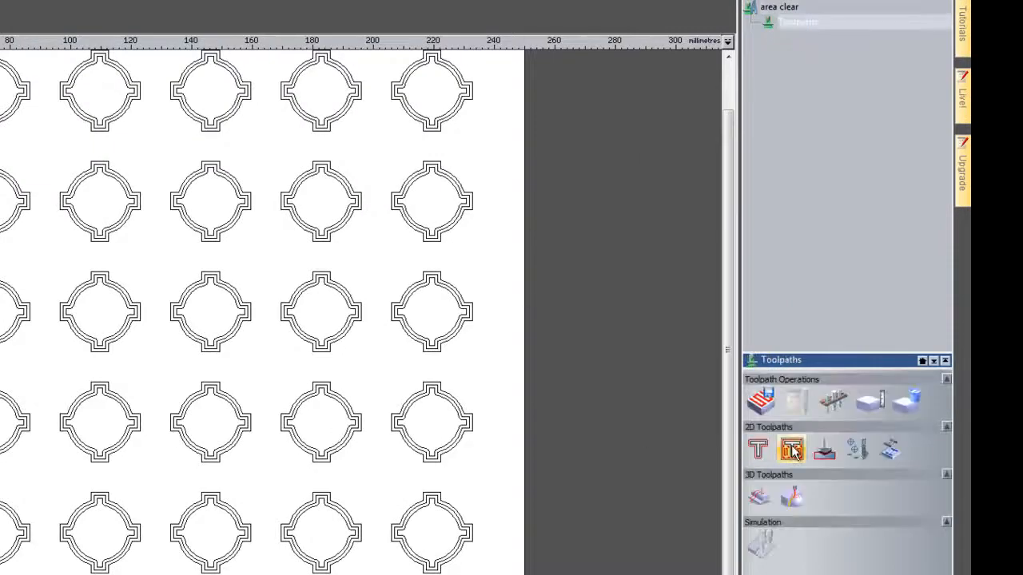
pyautogui.moveTo(791, 449)
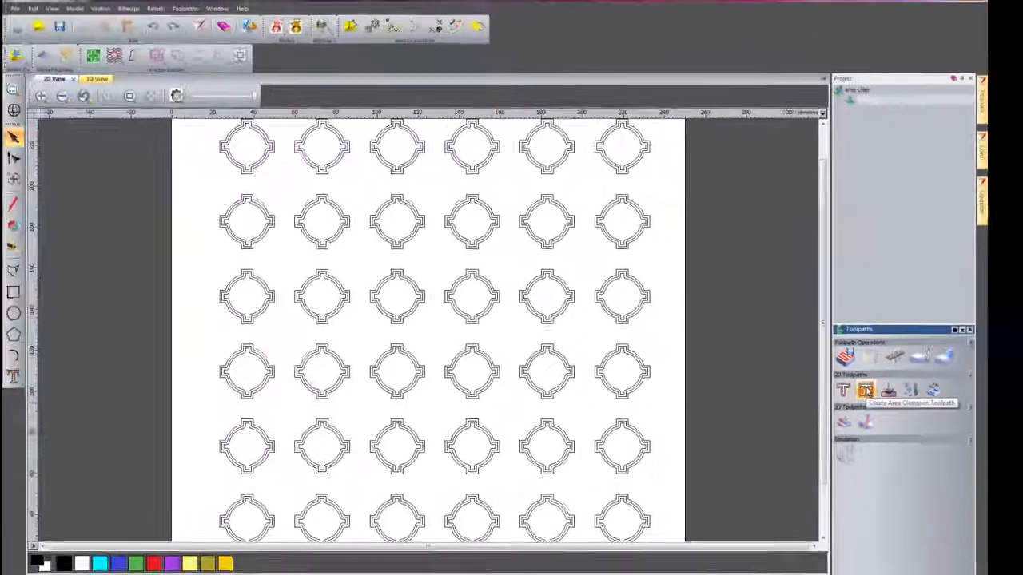
# Start a 2D Area Clearance toolpath on the selected pocket outlines.
pyautogui.click(866, 390)
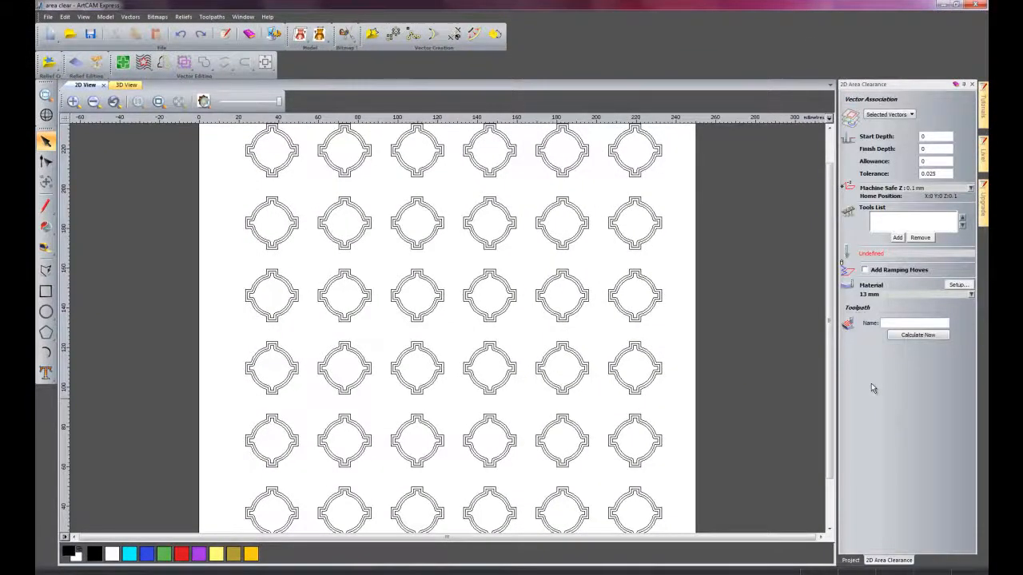
pyautogui.moveTo(230, 368)
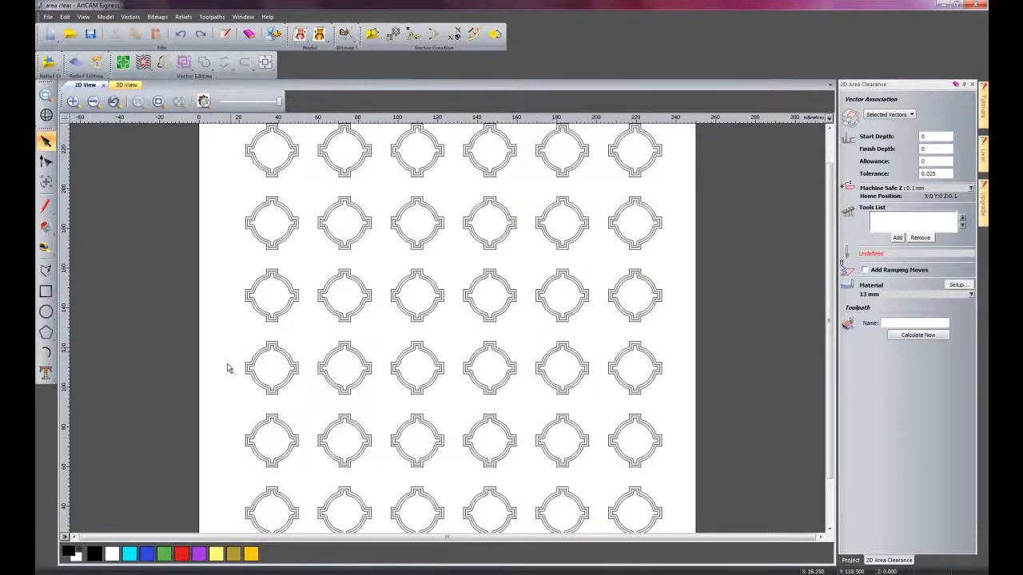
pyautogui.moveTo(518, 408)
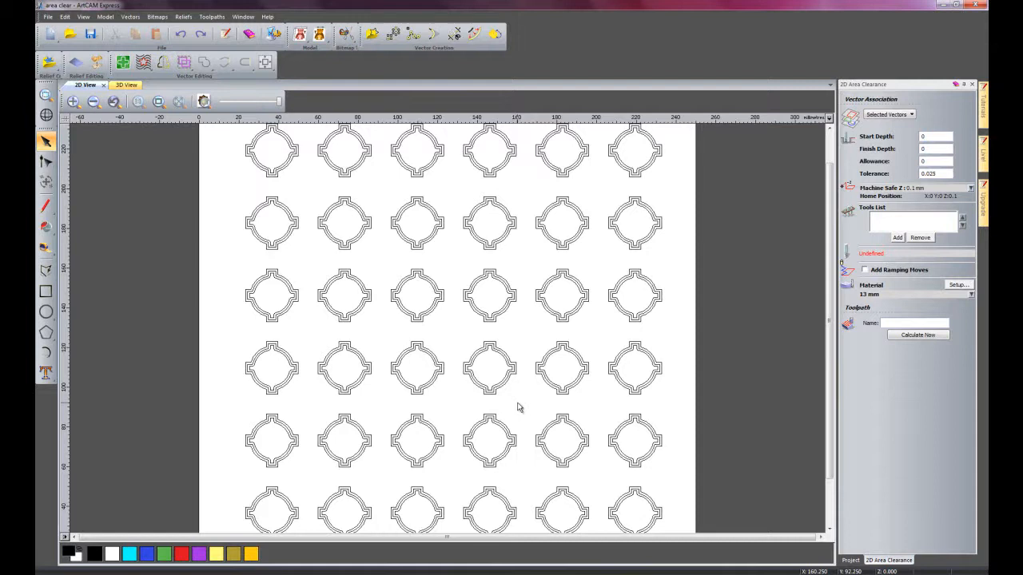
pyautogui.moveTo(887, 147)
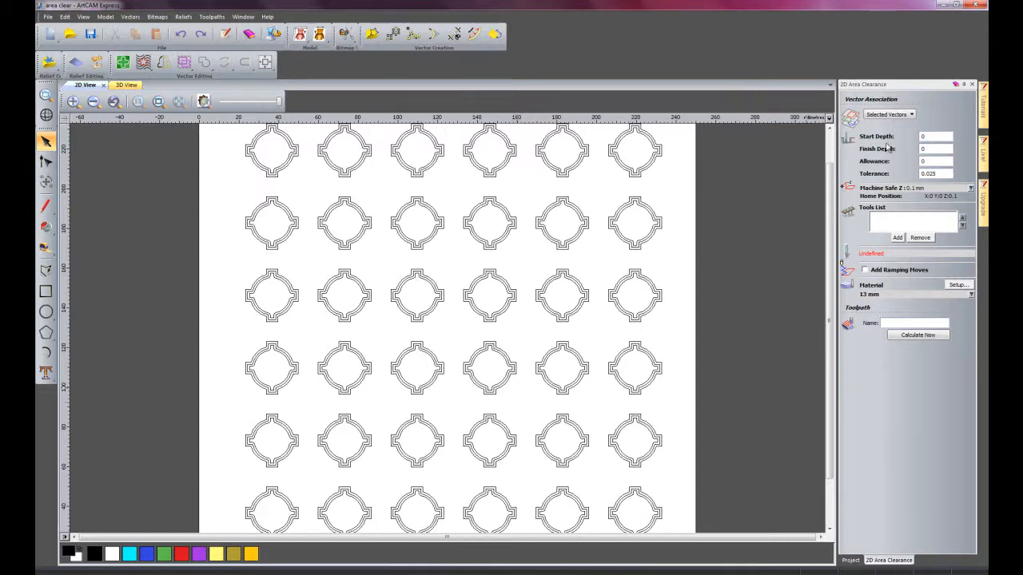
pyautogui.moveTo(750, 268)
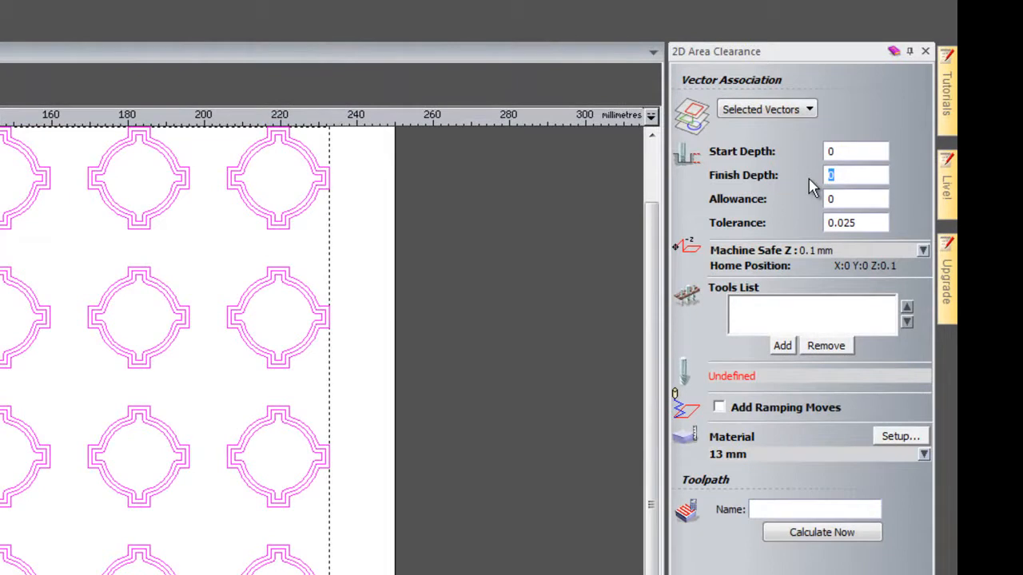
# Set finish depth 5 mm, add the End Mill 12 mm cutter and give it a 2.5 mm stepdown.
pyautogui.write('5')
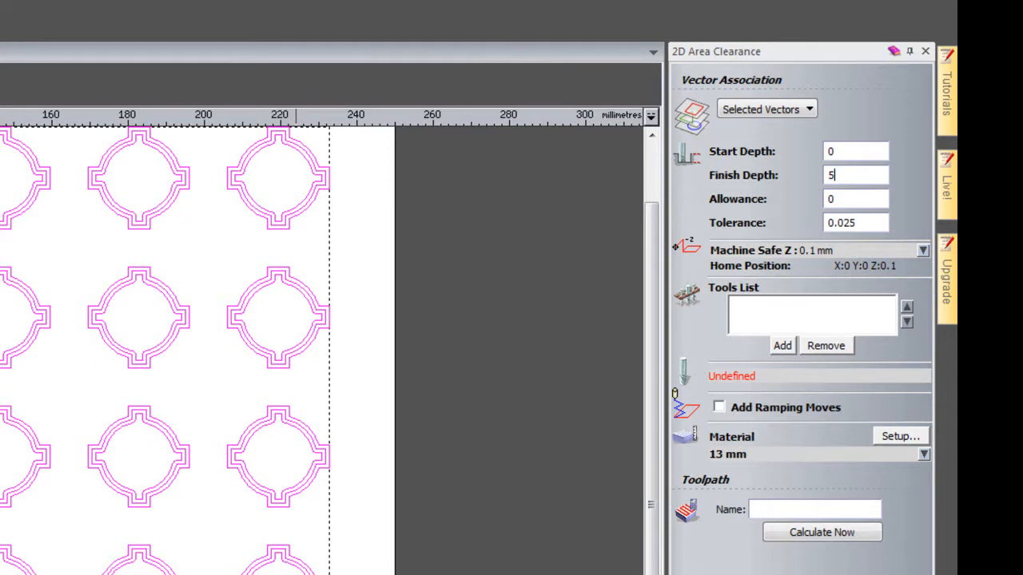
pyautogui.click(781, 346)
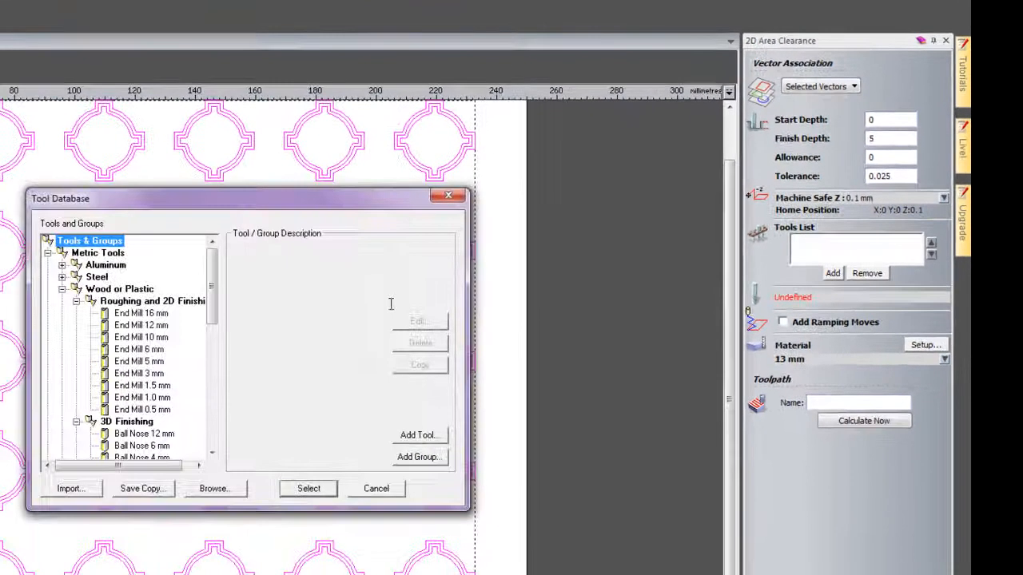
pyautogui.click(141, 326)
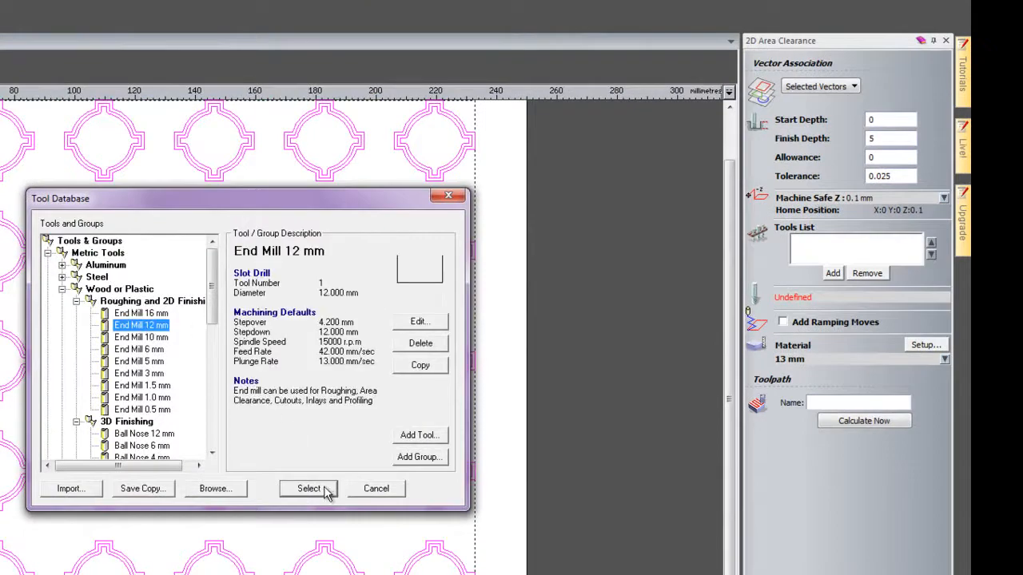
pyautogui.click(308, 489)
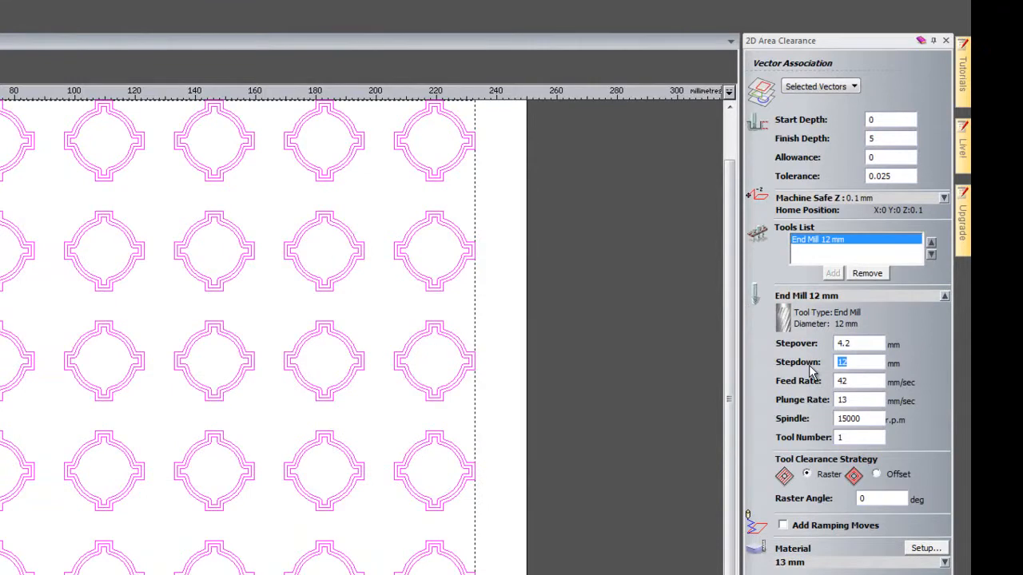
pyautogui.write('2.5')
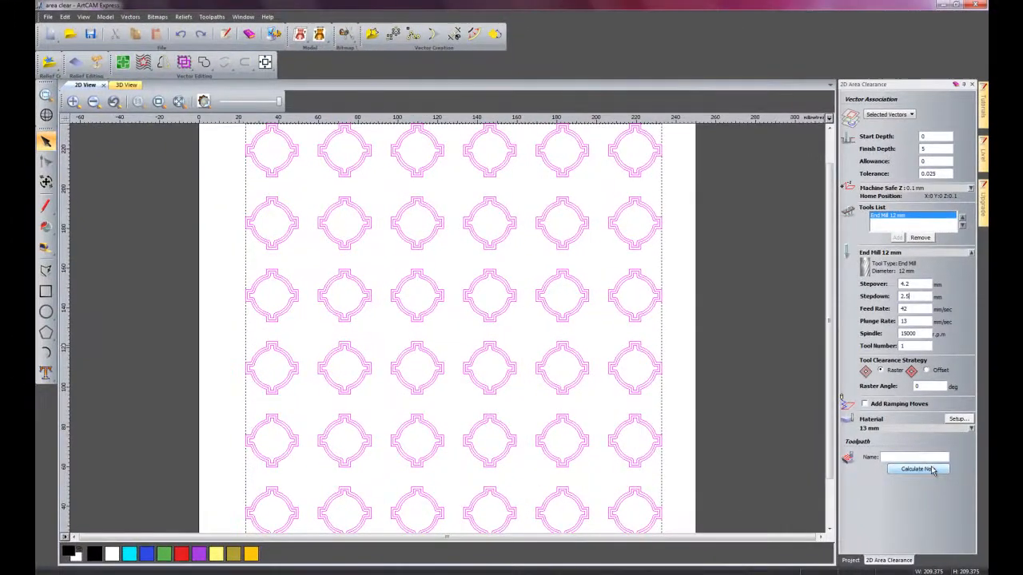
# Calculate the Area Clear roughing toolpath with the 12 mm end mill in every pocket.
pyautogui.click(918, 470)
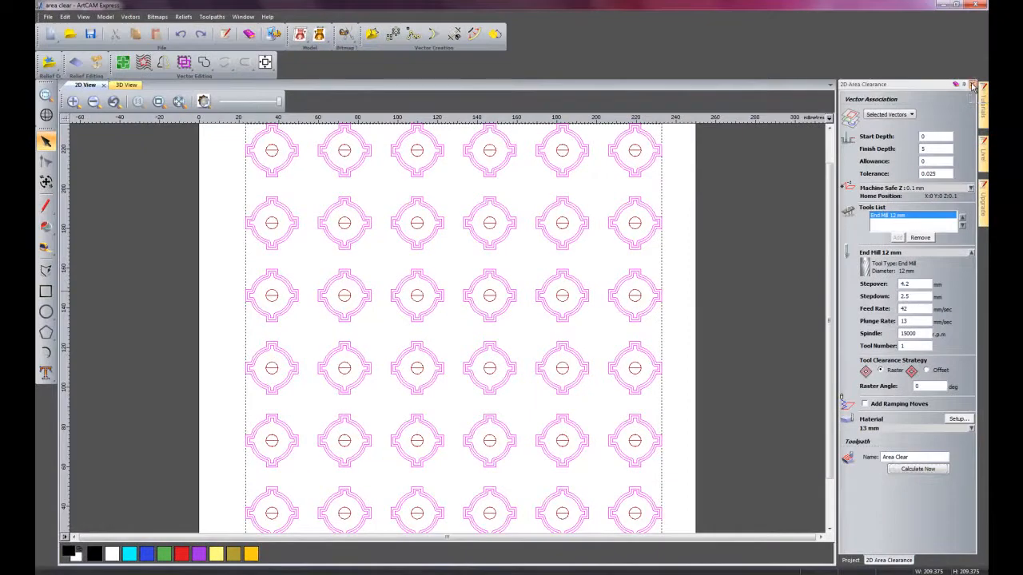
pyautogui.click(972, 83)
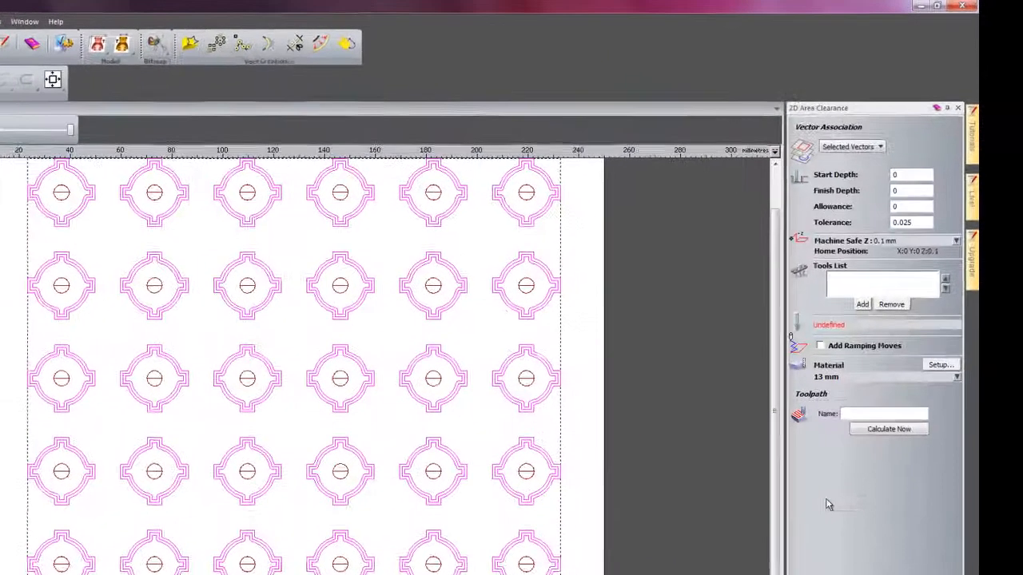
# Add the End Mill 1.5 mm cutter and calculate the Area Clear 1 finishing toolpath.
pyautogui.click(863, 303)
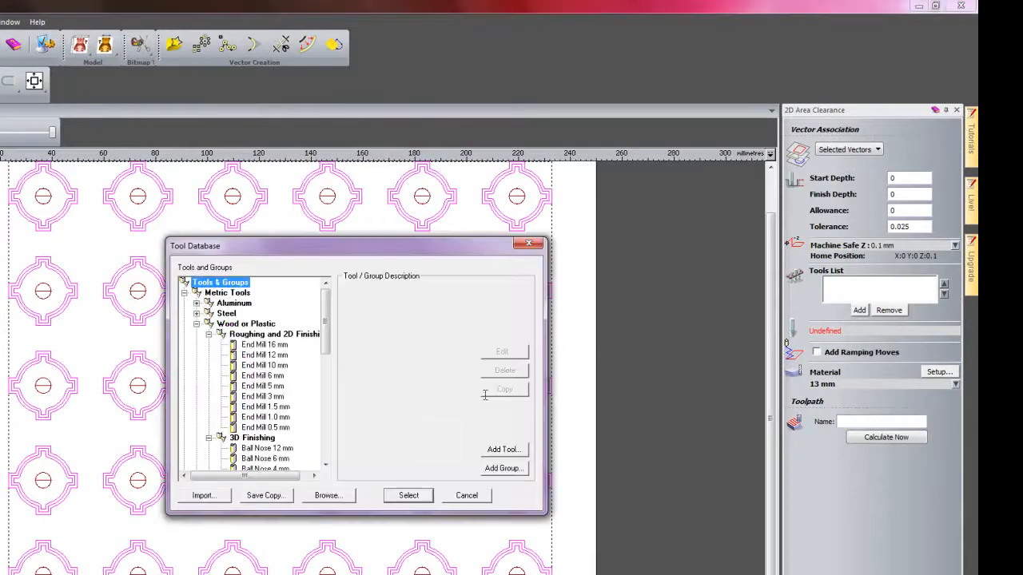
pyautogui.click(409, 496)
pyautogui.write('5')
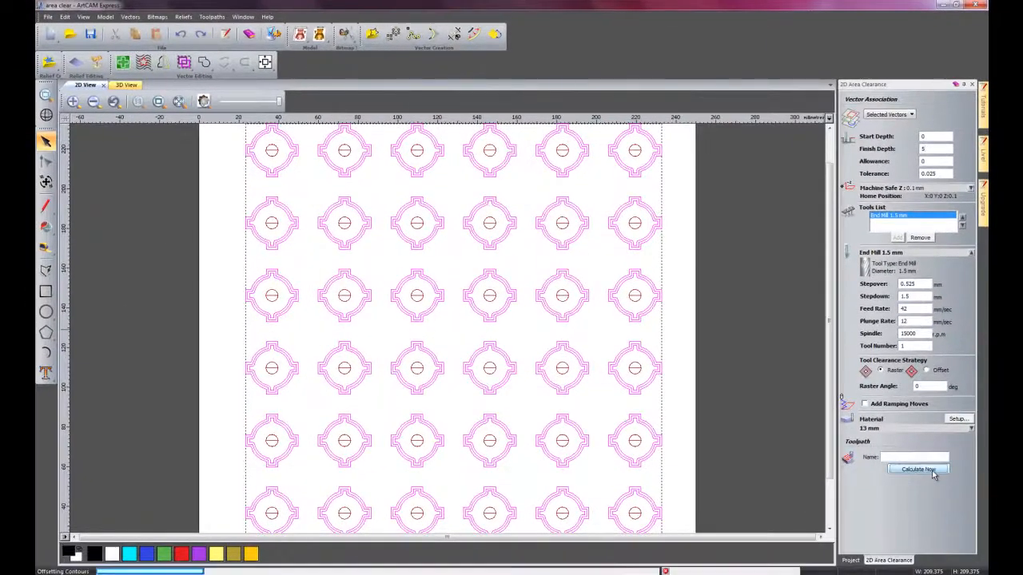
pyautogui.click(917, 470)
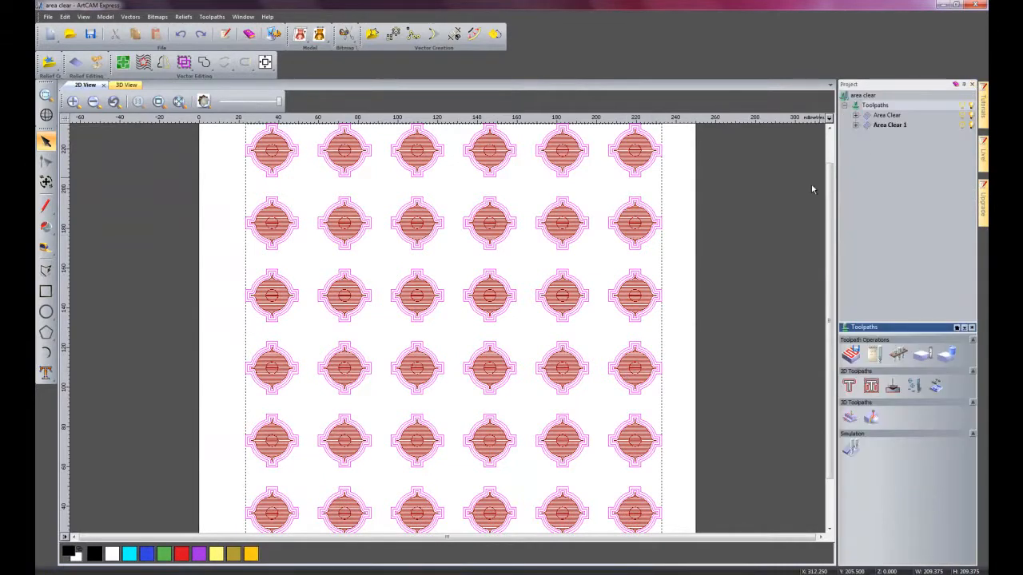
pyautogui.click(118, 85)
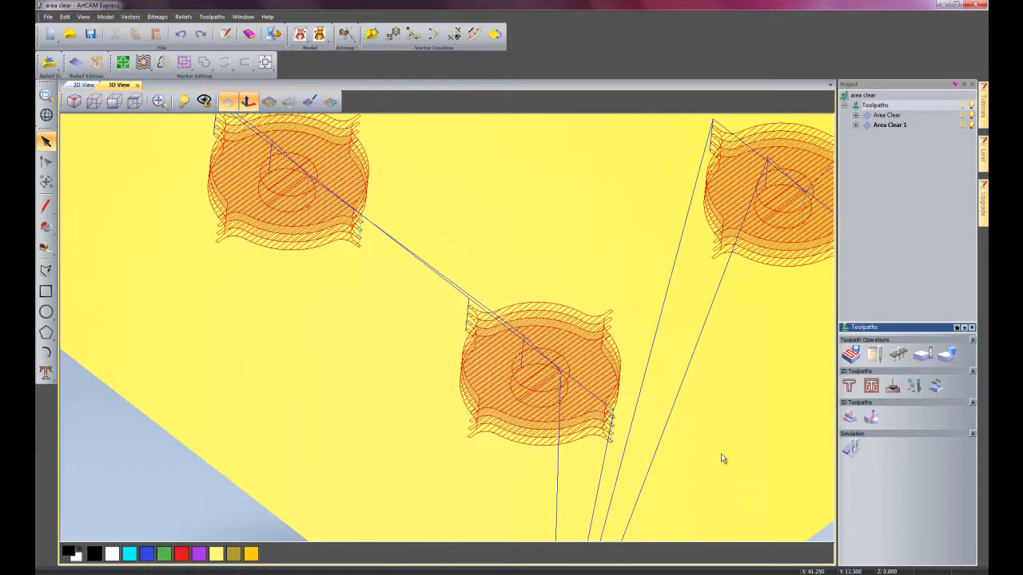
pyautogui.moveTo(531, 334)
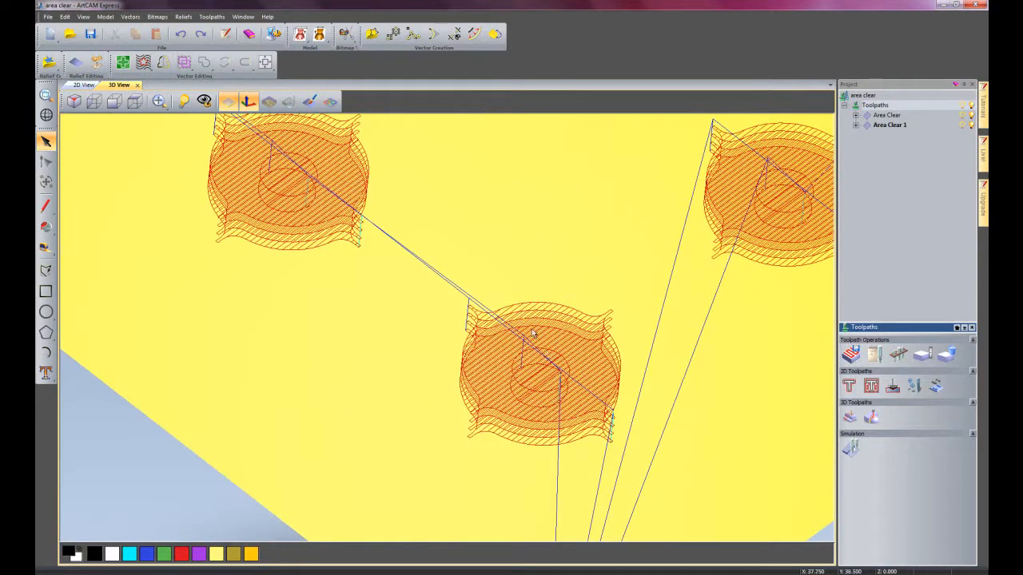
pyautogui.moveTo(505, 412)
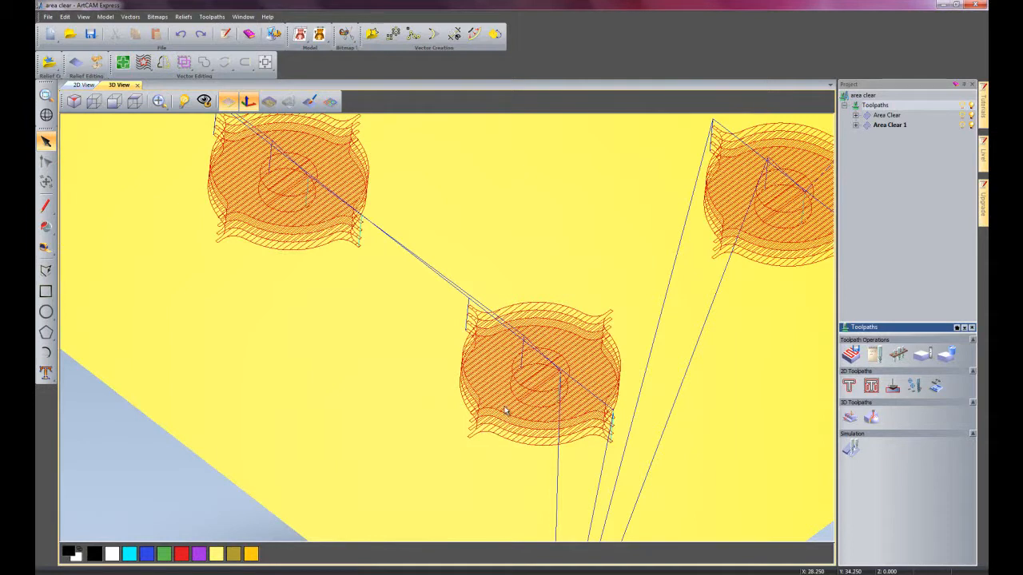
pyautogui.moveTo(534, 390)
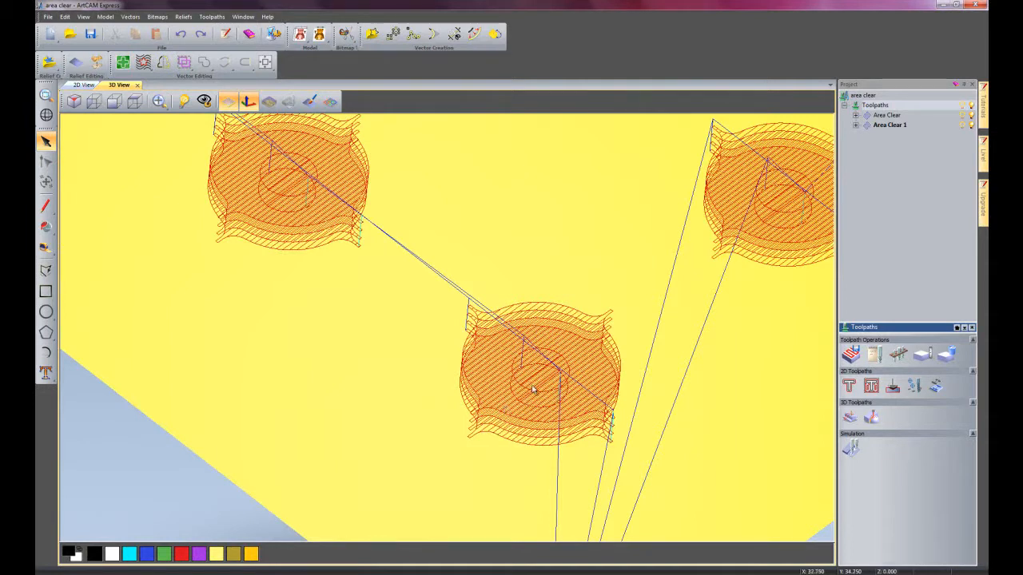
pyautogui.moveTo(534, 374)
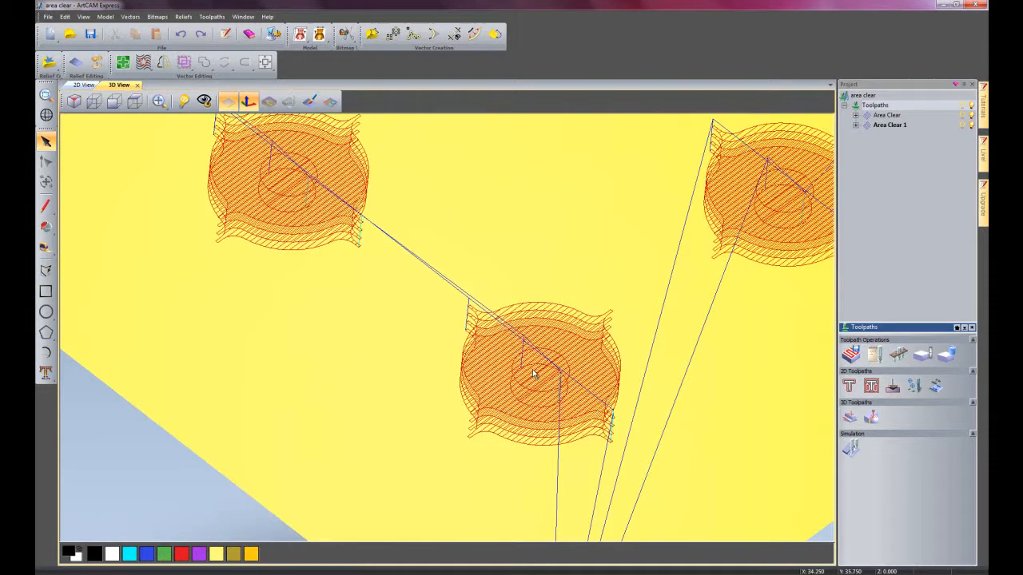